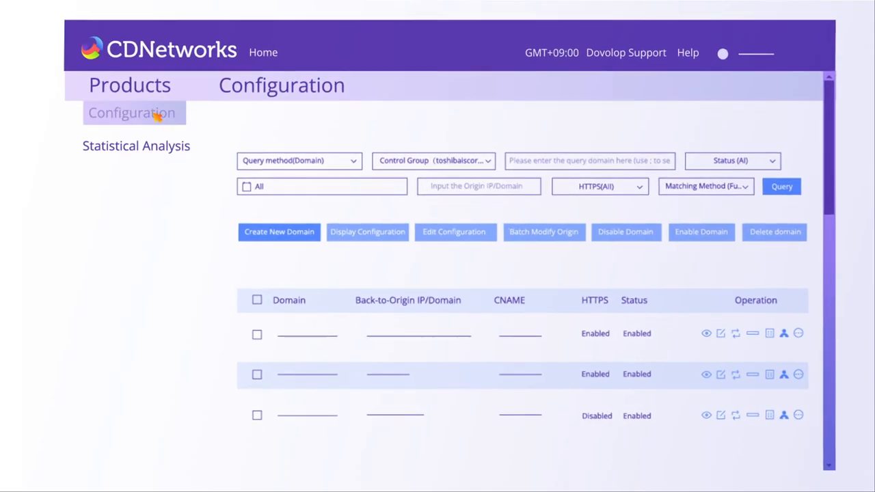
Go to Statistical Analysis to view the bandwidth trend chart and traffic table
left_click(136, 145)
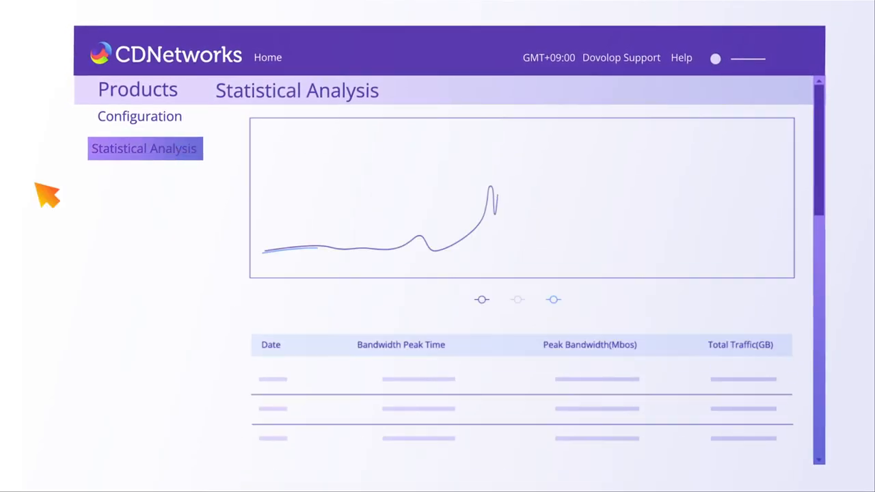